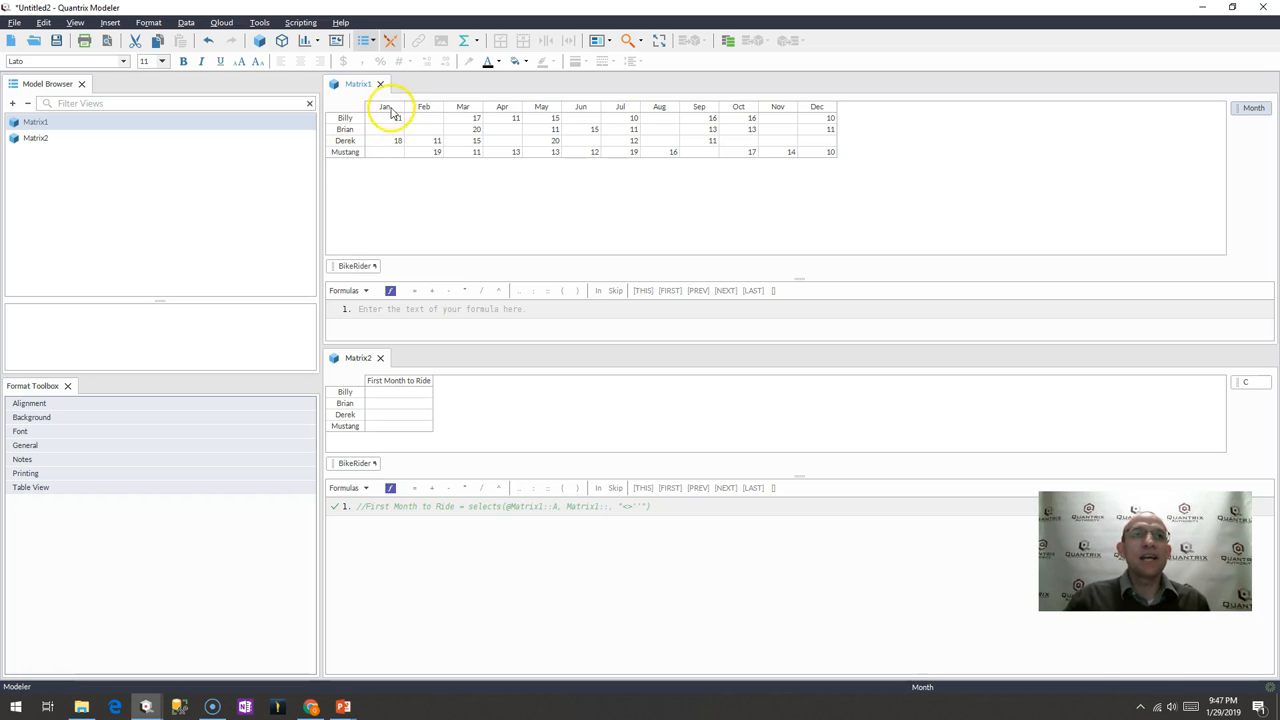
{"action": "mouse_move", "coordinate": [835, 108]}
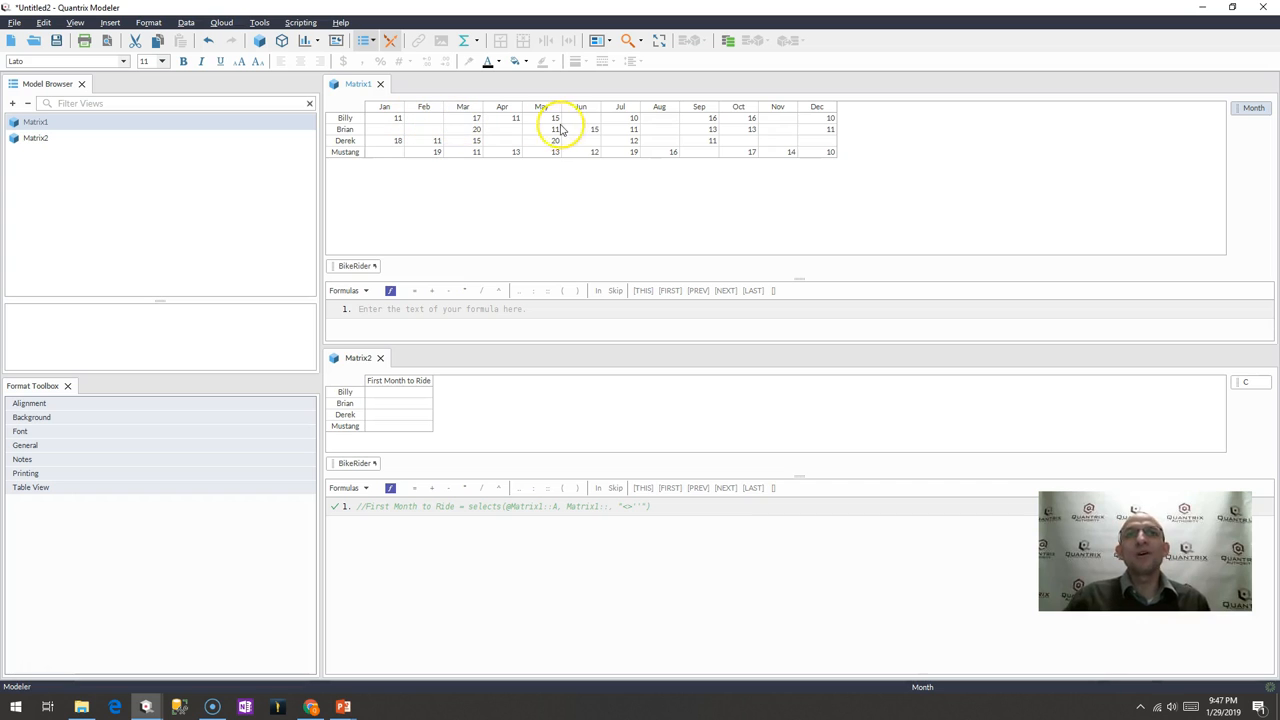
{"action": "mouse_move", "coordinate": [781, 146]}
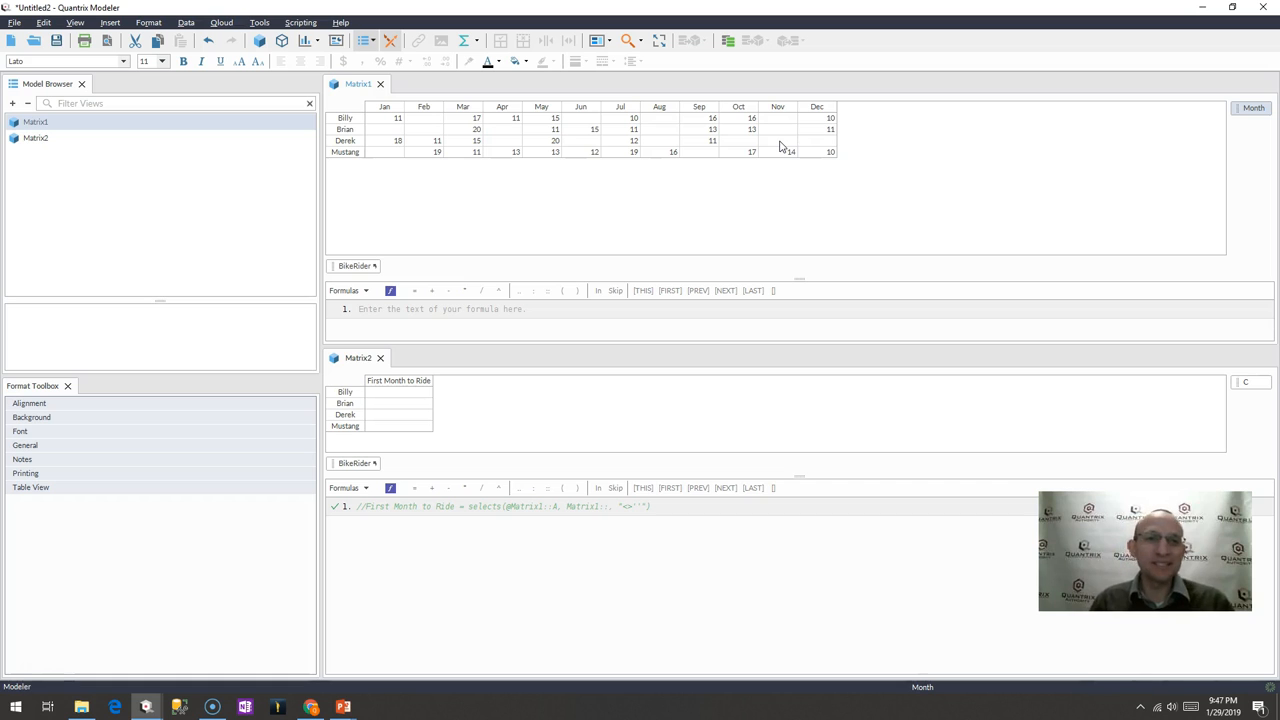
{"action": "mouse_move", "coordinate": [553, 288]}
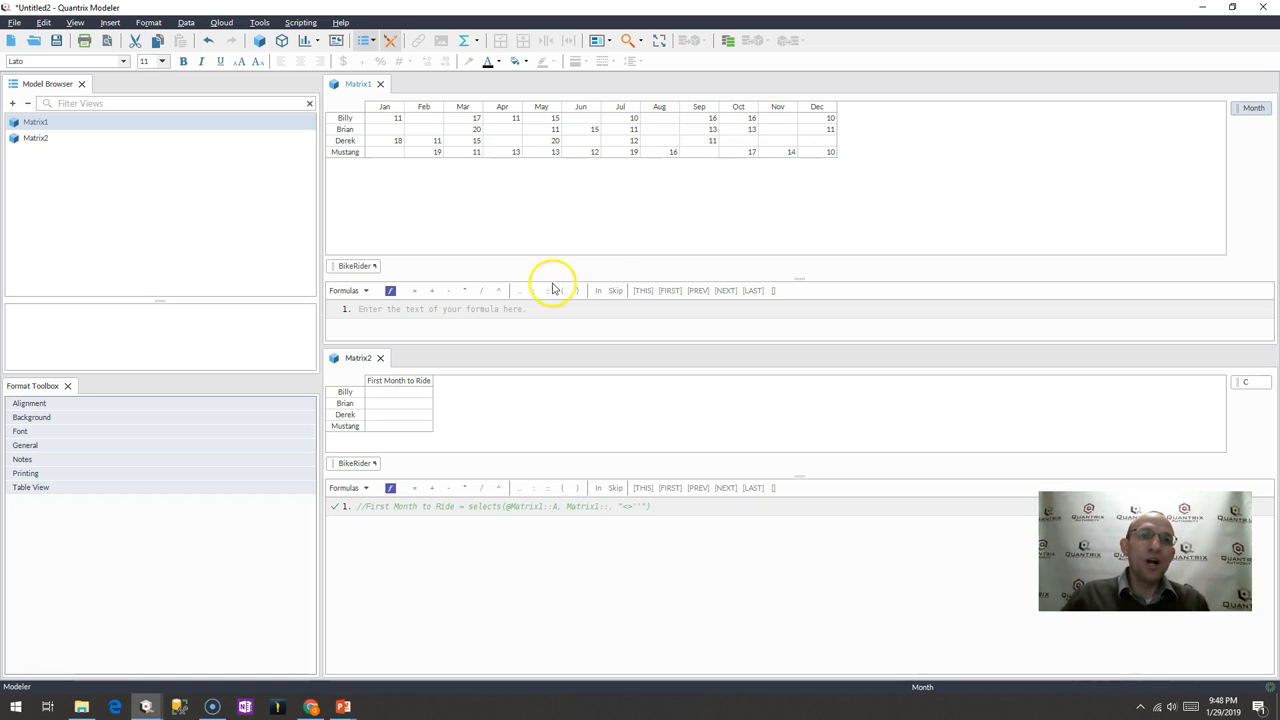
Step: Review the First Month to Ride cells against Billy's January and Brian's March ride counts in Matrix1
{"action": "left_click", "coordinate": [399, 380]}
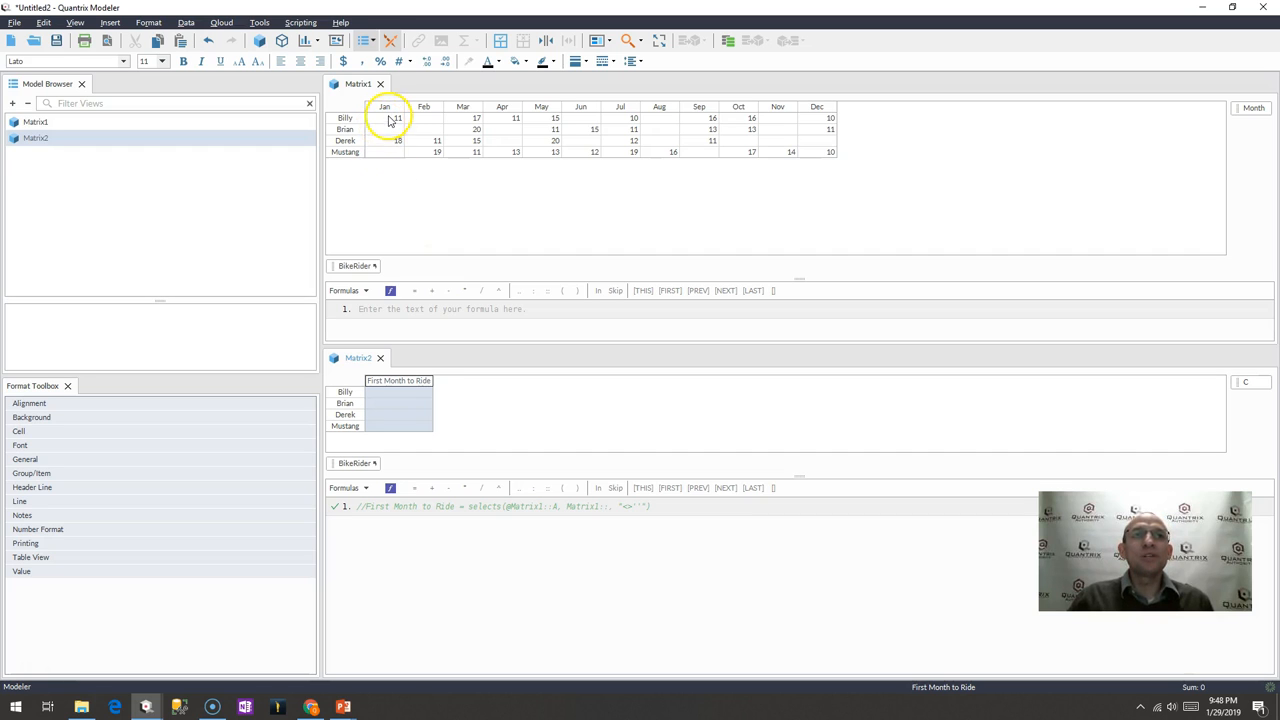
{"action": "left_click", "coordinate": [397, 118]}
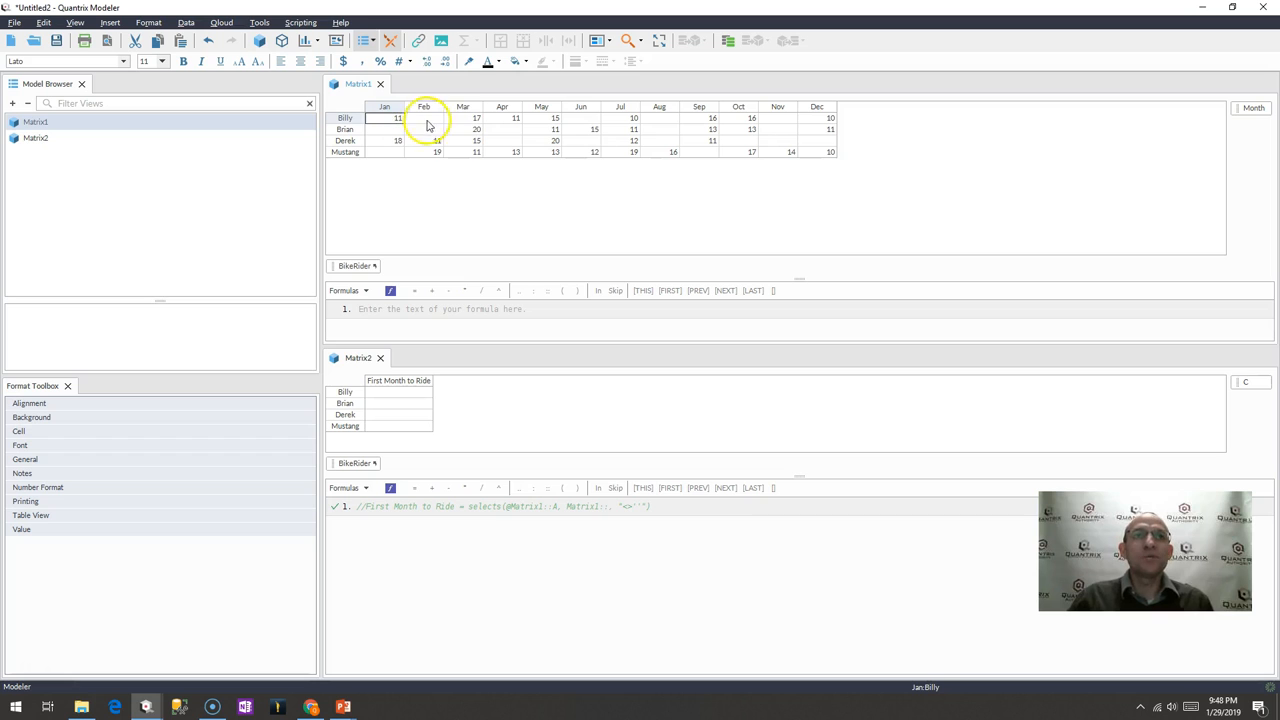
{"action": "left_click", "coordinate": [476, 129]}
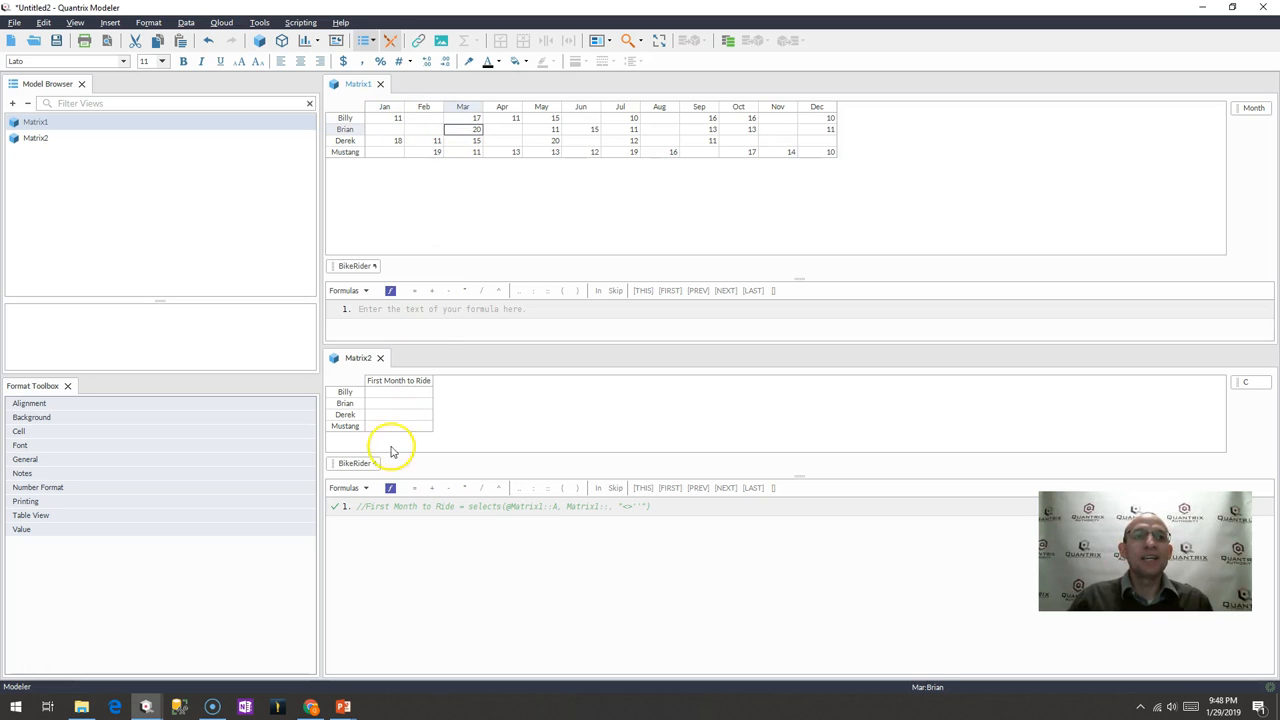
{"action": "mouse_move", "coordinate": [402, 168]}
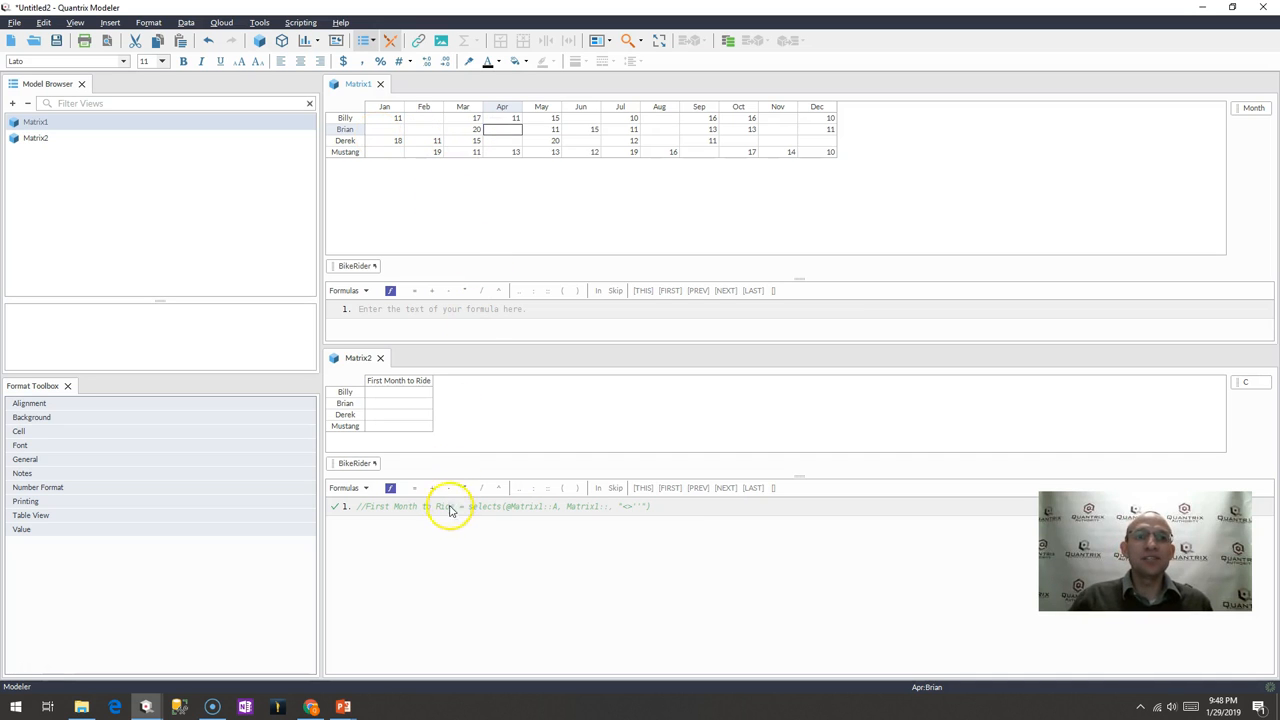
Step: Add formula: First Month to Ride = selects(Matrix1::, Matrix1::, "<>''"), yielding 11, 20, 18, 19
{"action": "left_click", "coordinate": [449, 506]}
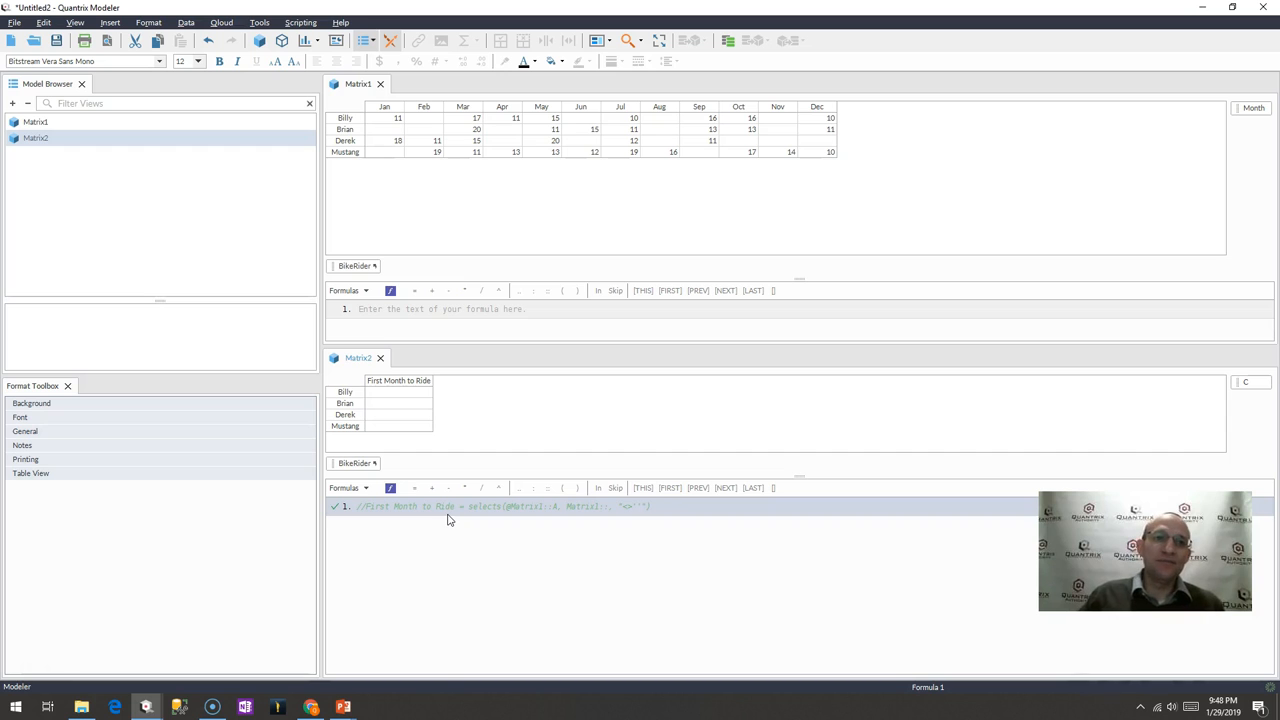
{"action": "type", "text": "First Month to Ride = selects("}
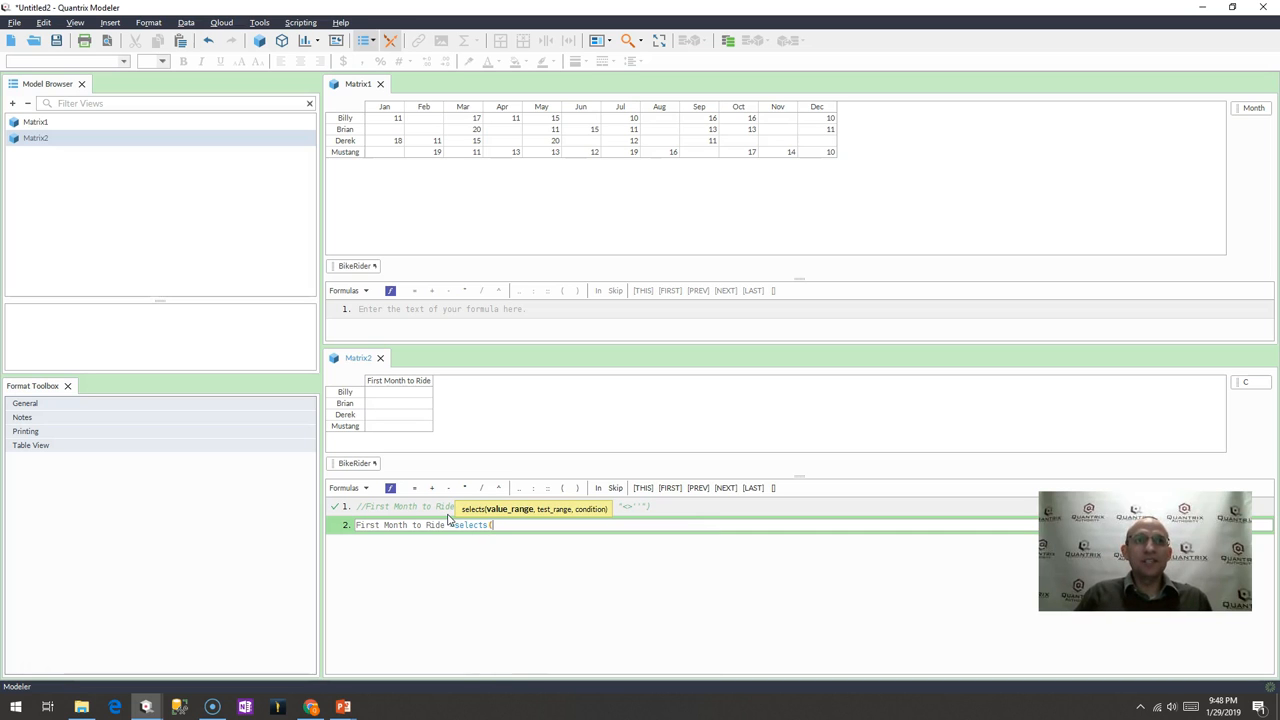
{"action": "type", "text": "Matrix1::,"}
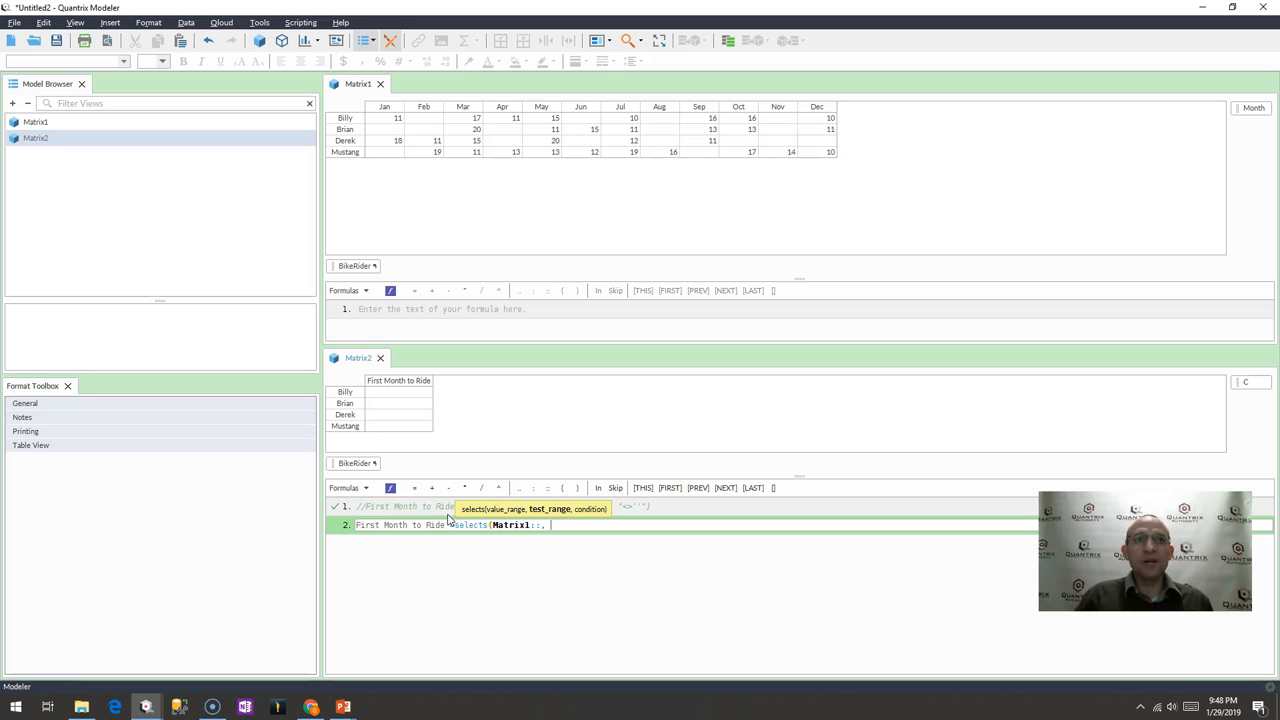
{"action": "type", "text": "matrix1::\","}
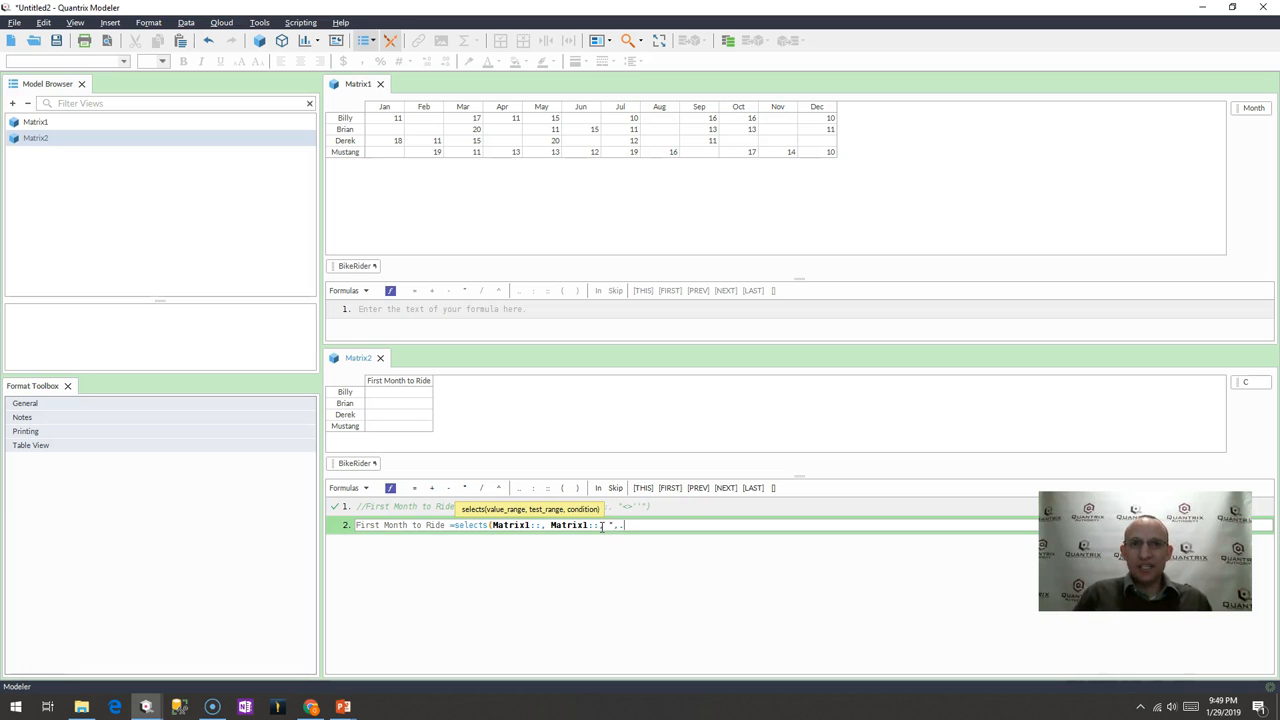
{"action": "type", "text": "<"}
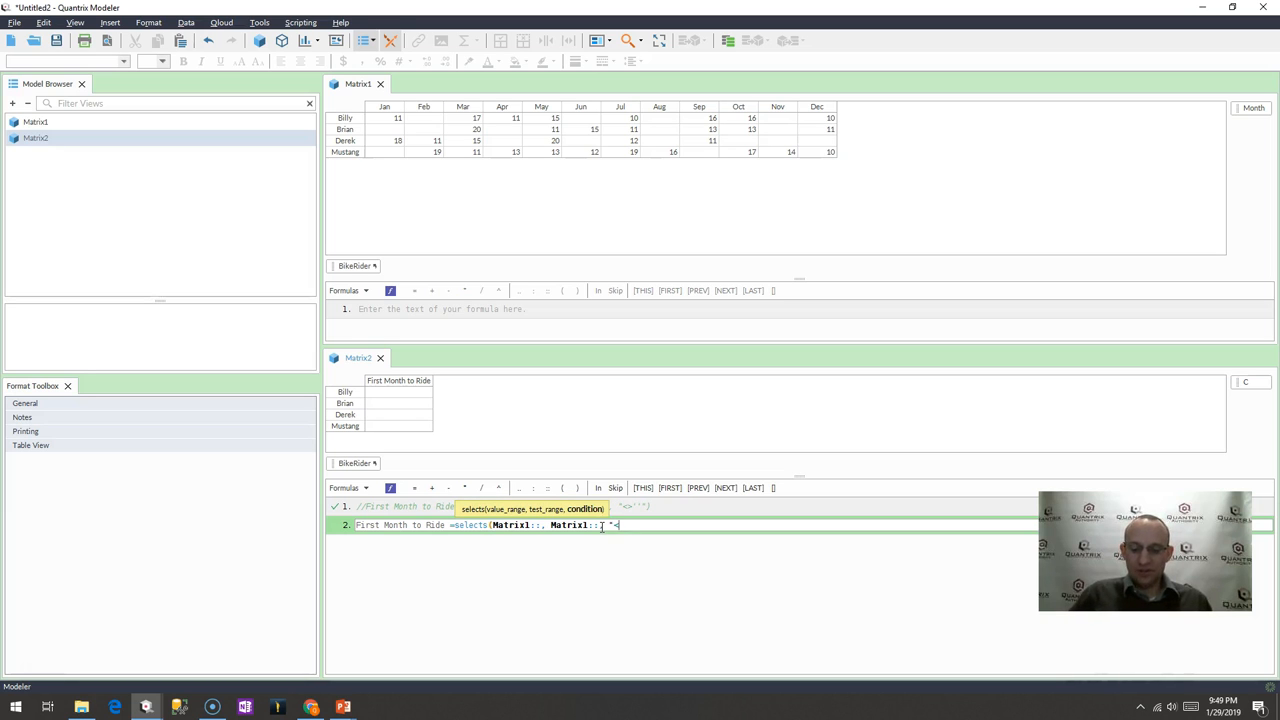
{"action": "type", "text": ">\"\" )"}
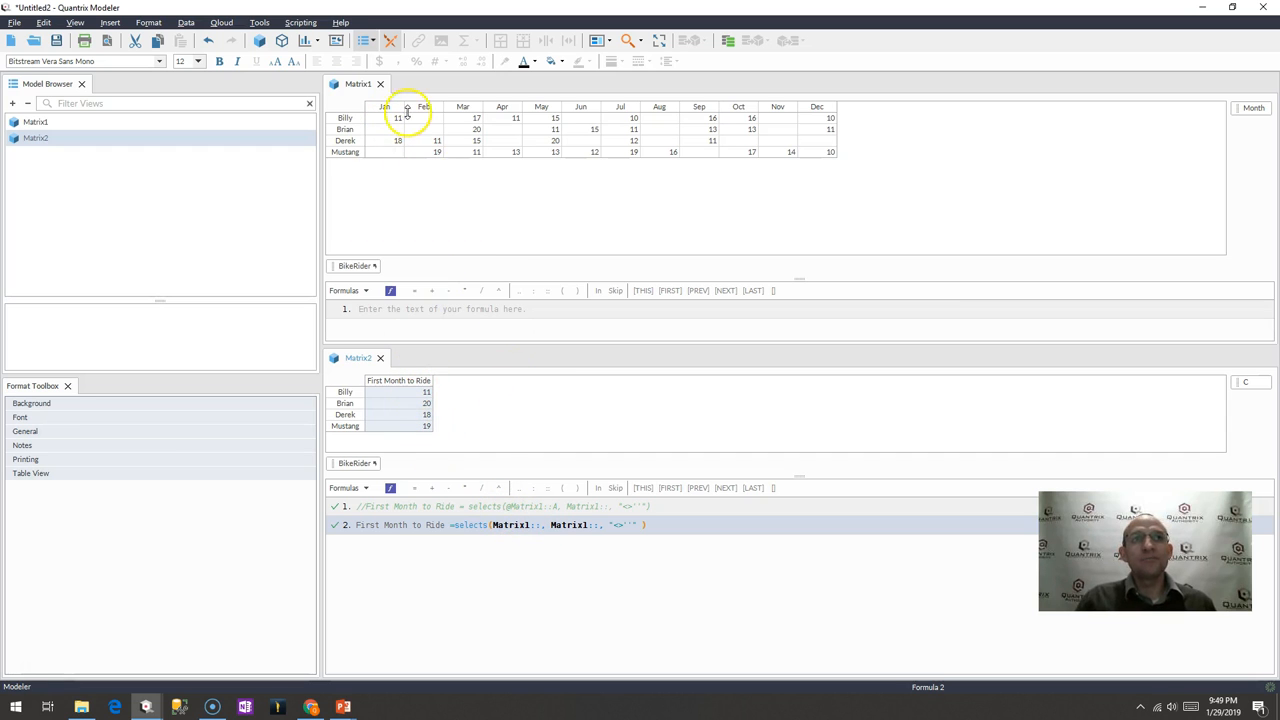
Step: Edit formula 2 so the selects value range becomes Matrix1::Month, returning month names
{"action": "left_click", "coordinate": [398, 118]}
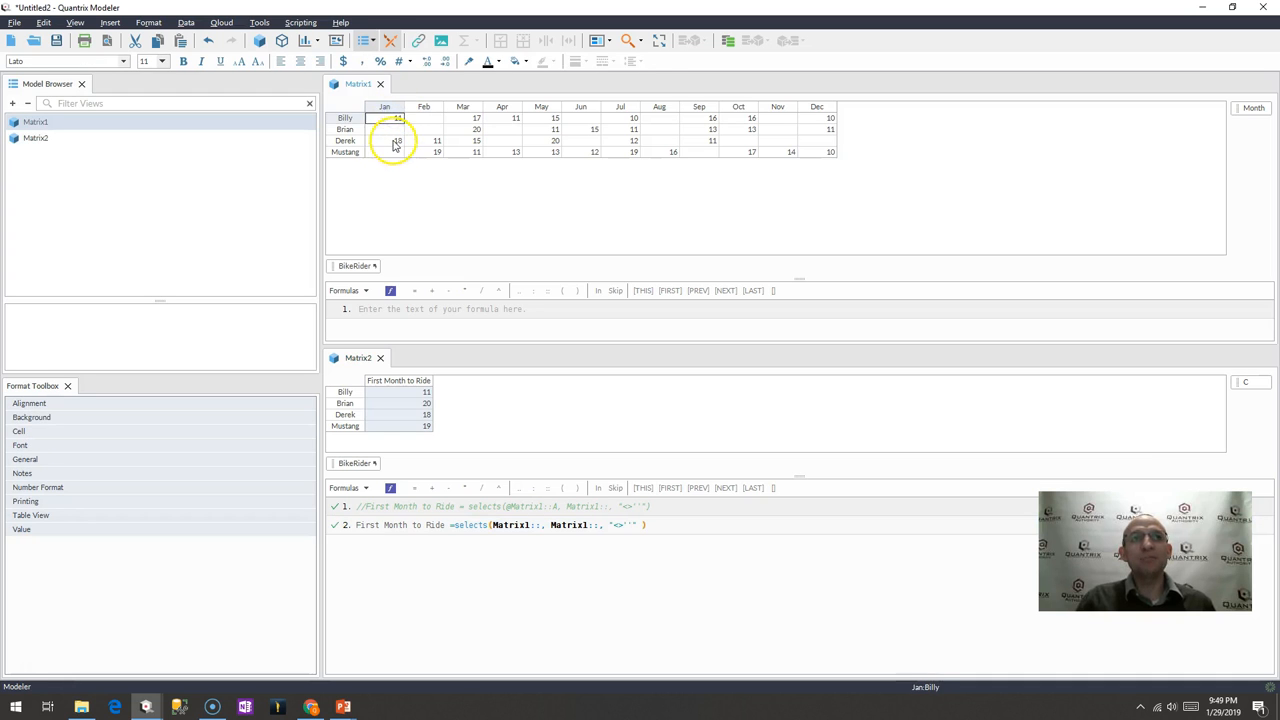
{"action": "left_click", "coordinate": [398, 118]}
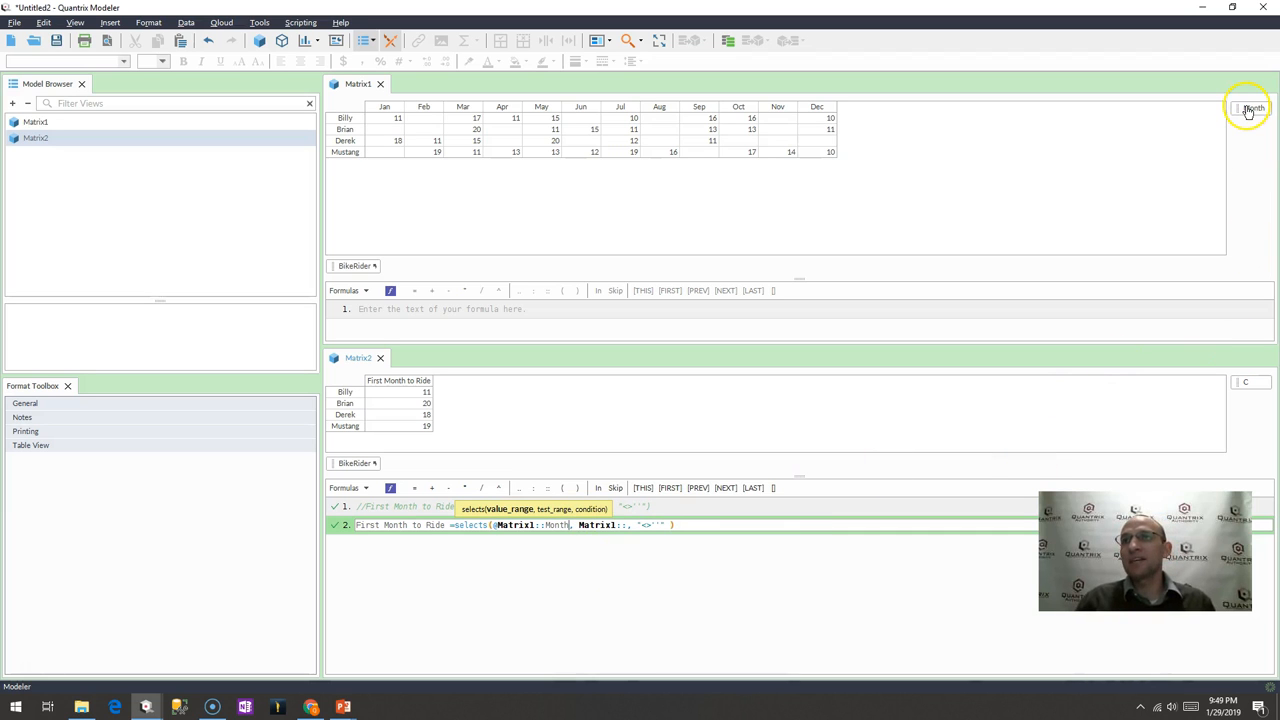
{"action": "mouse_move", "coordinate": [388, 110]}
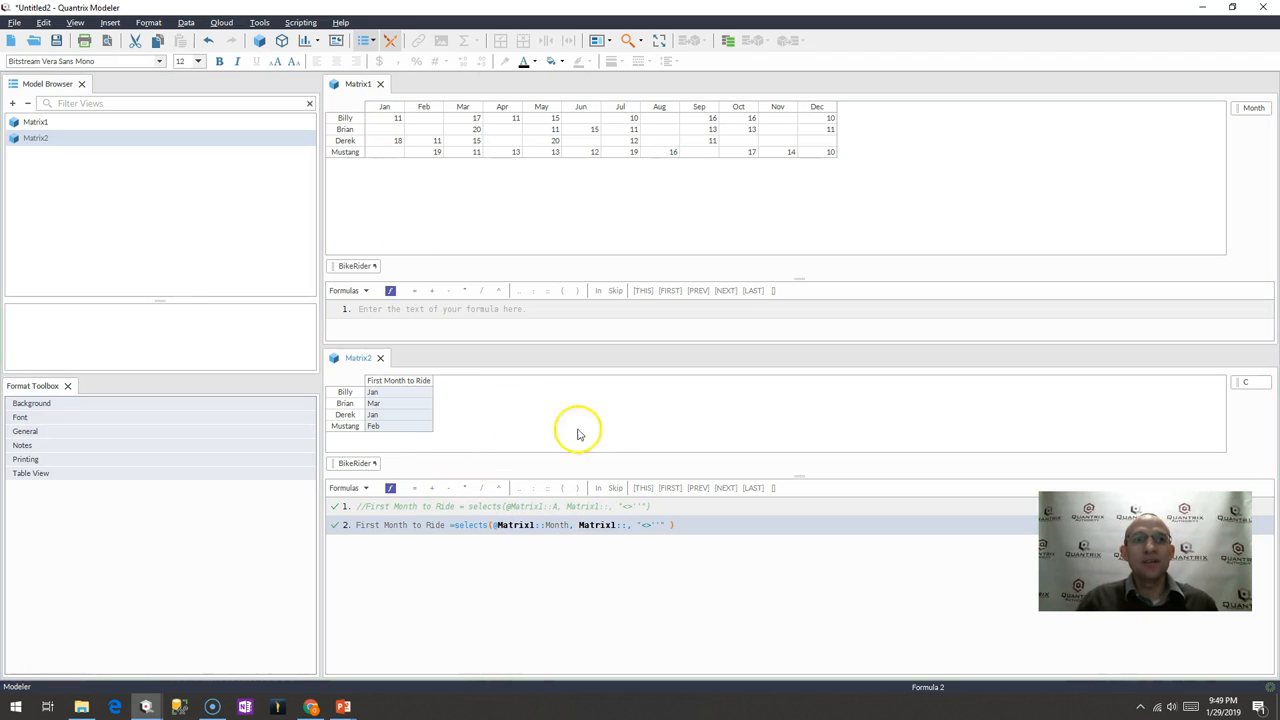
Step: Delete Mustang's Feb–May ride counts in Matrix1 so Matrix2 shows Jun for Mustang
{"action": "left_click", "coordinate": [390, 118]}
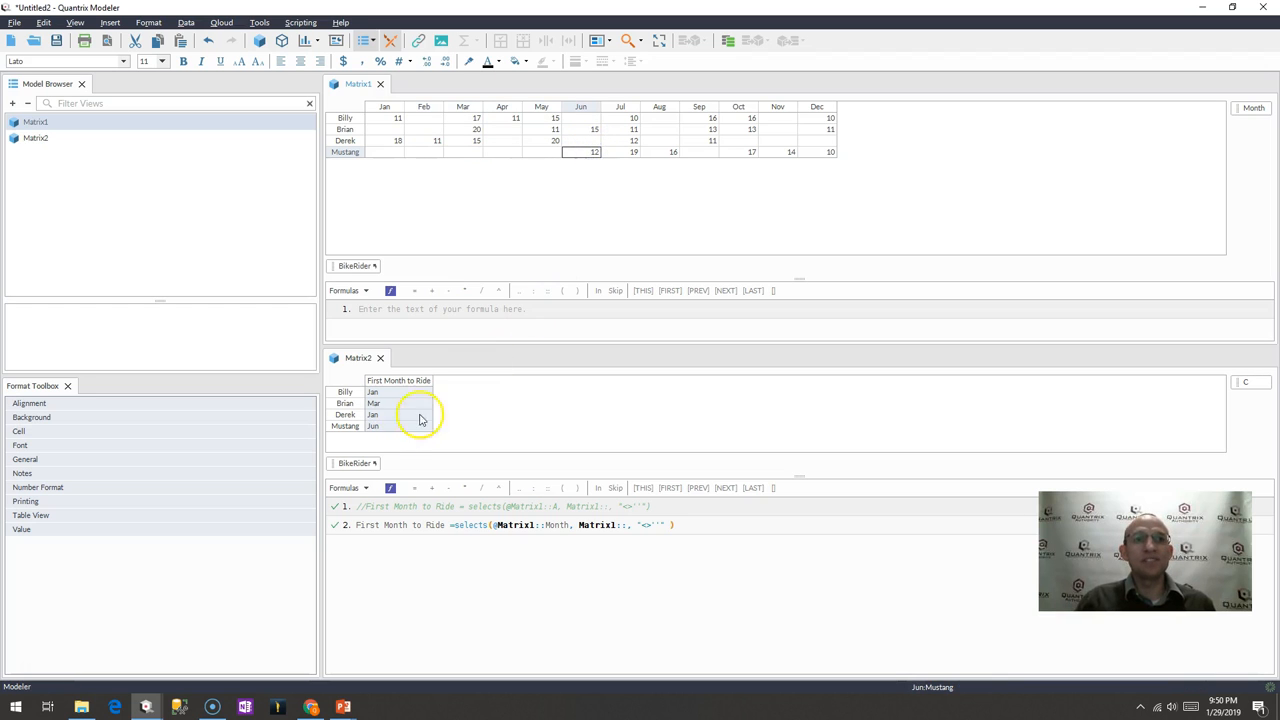
{"action": "left_click", "coordinate": [395, 426]}
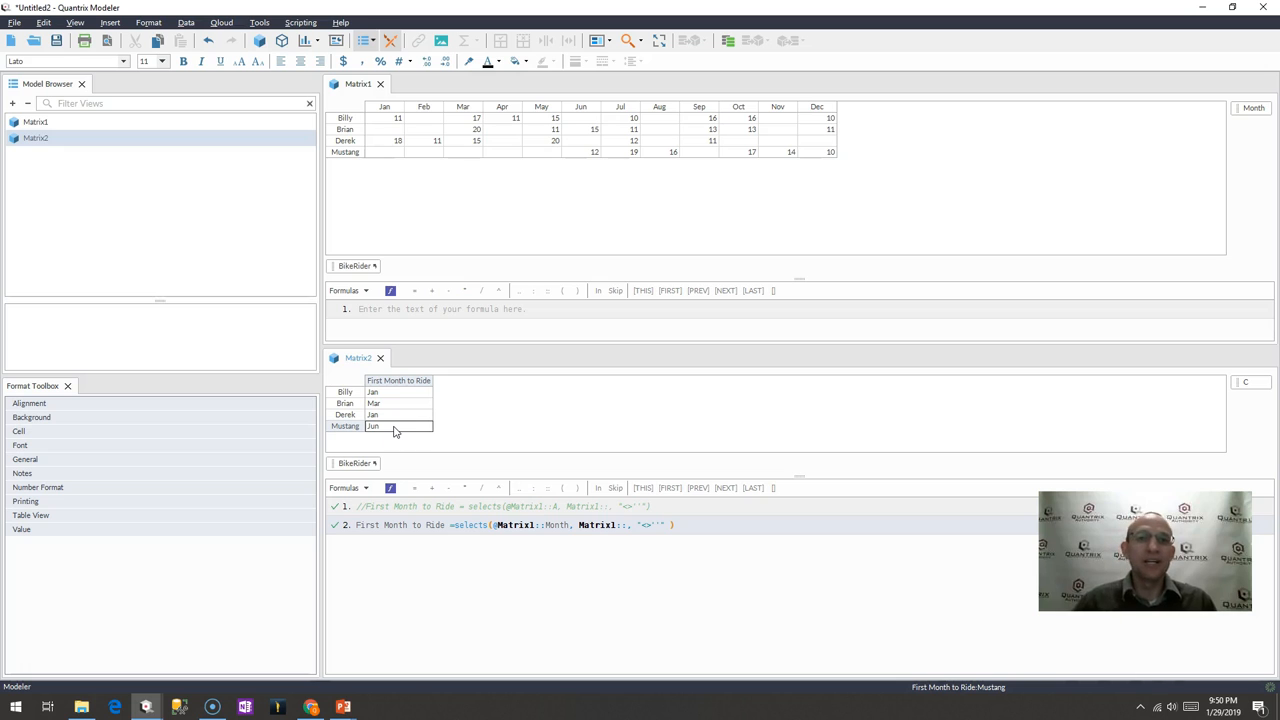